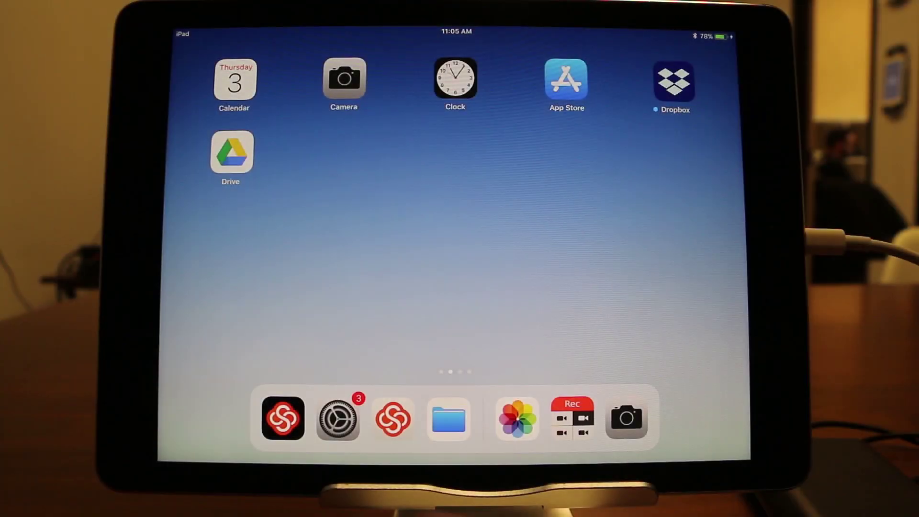
# Open Settings, switch Wi-Fi off, and view Ethernet with the Apple USB Ethernet Adapter.
pyautogui.click(338, 425)
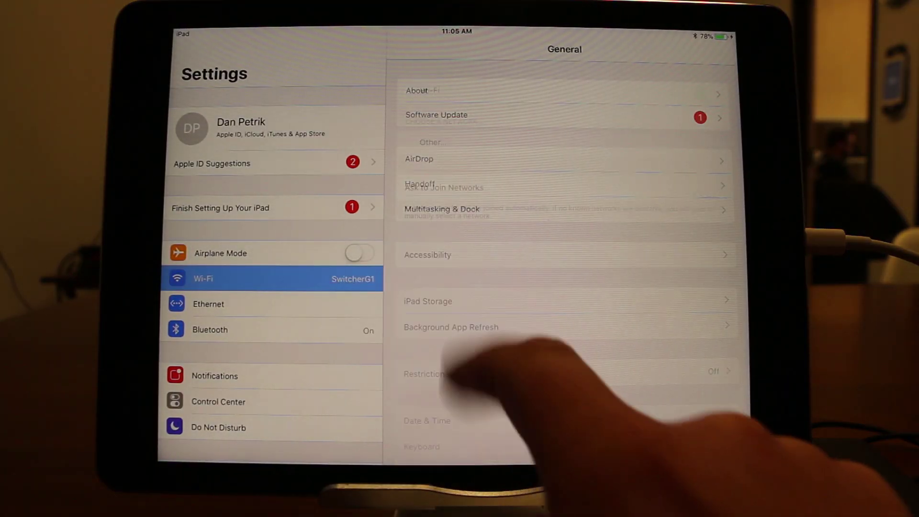
pyautogui.click(221, 278)
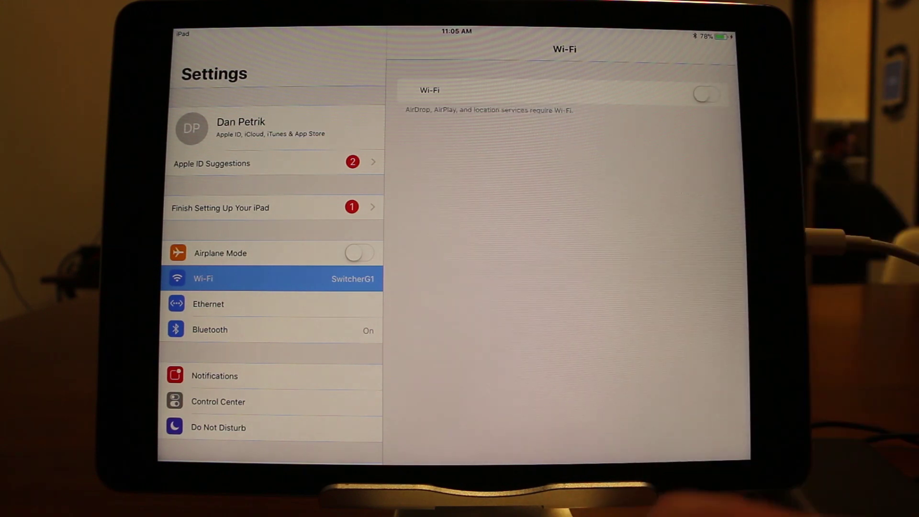
pyautogui.click(227, 304)
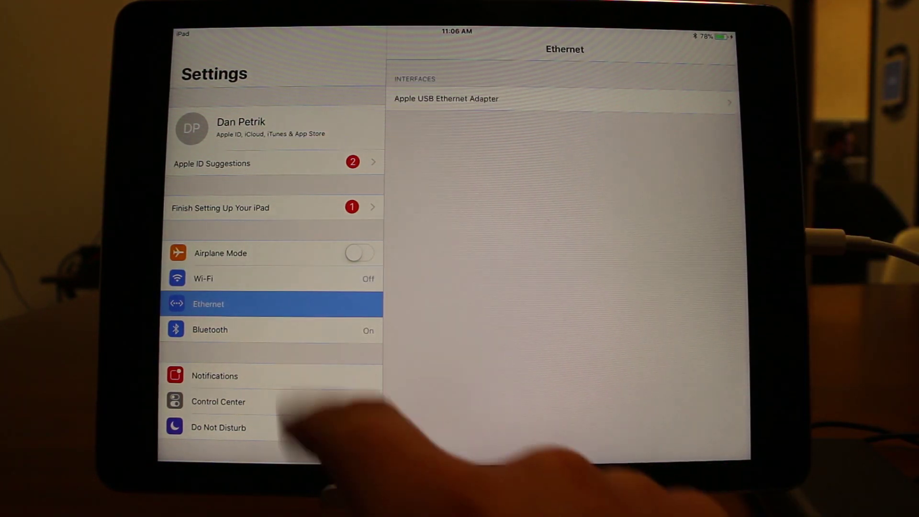